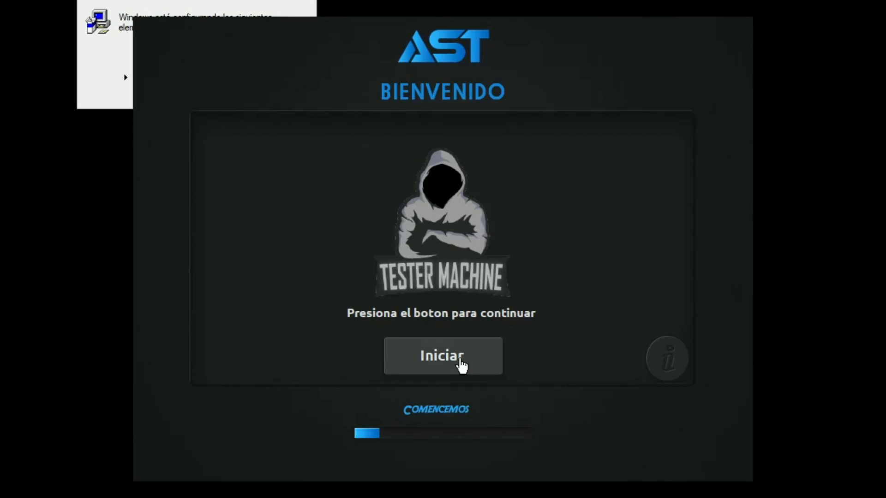
# Step: Begin the AST setup with Iniciar and select NVME - M.2 as the disk type
pyautogui.click(442, 356)
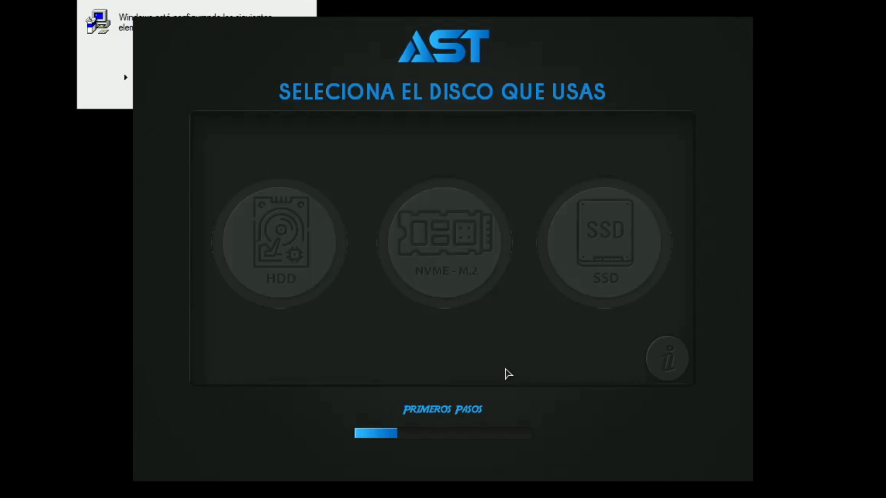
pyautogui.click(445, 239)
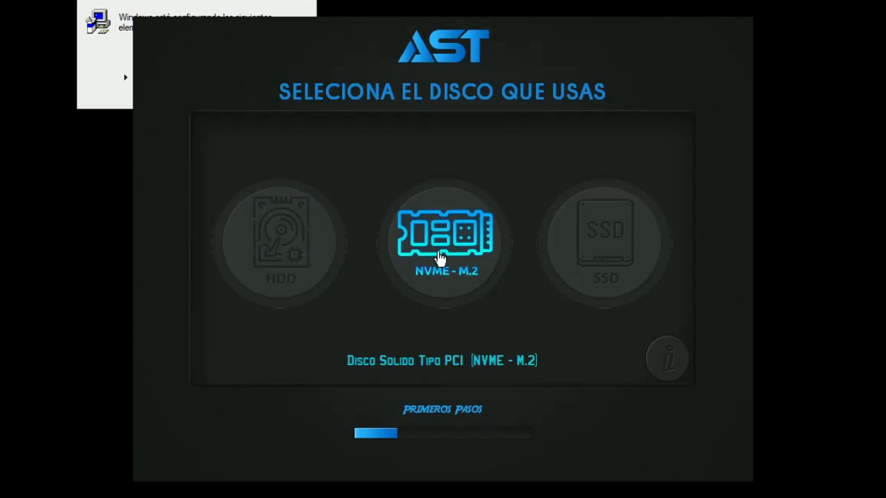
pyautogui.click(605, 243)
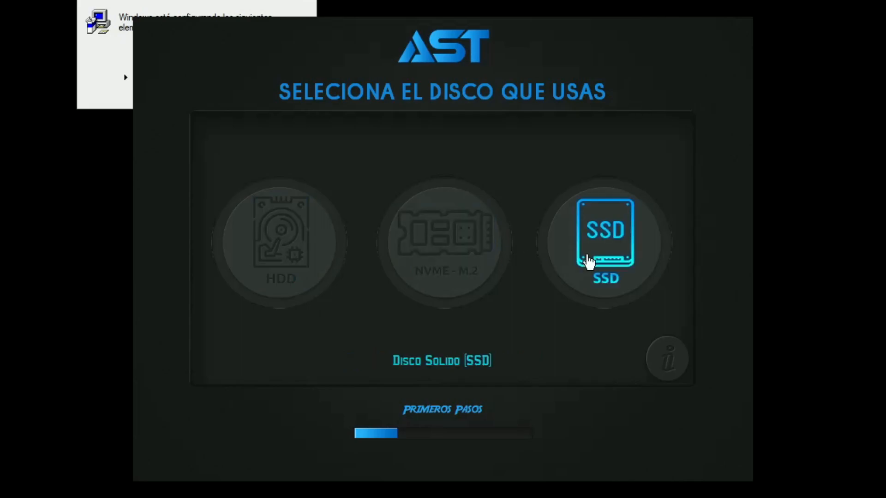
pyautogui.click(447, 243)
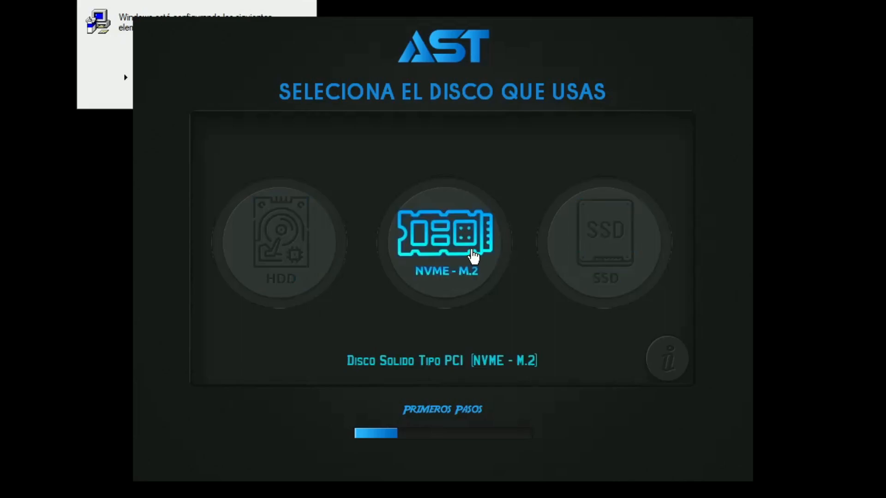
pyautogui.click(445, 240)
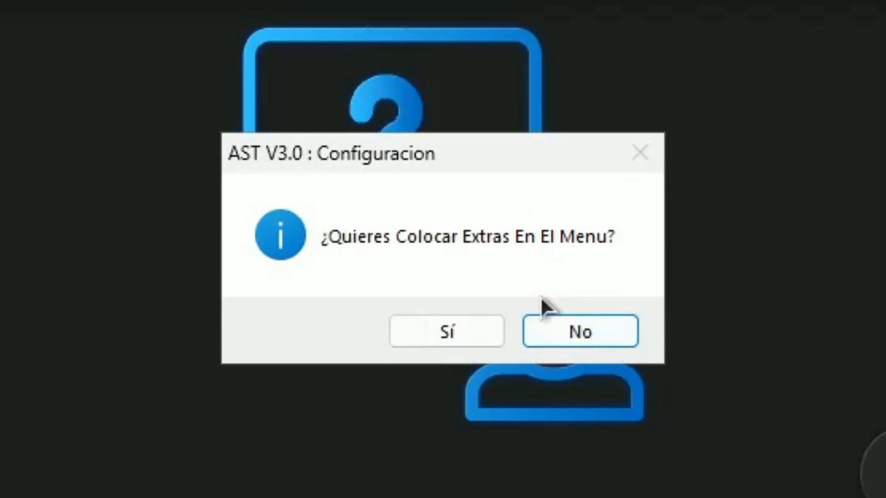
# Step: Answer the Sí/No prompts for menu extras, CPU optimisation, StartAllBack, Windows camera and new Bing
pyautogui.click(579, 330)
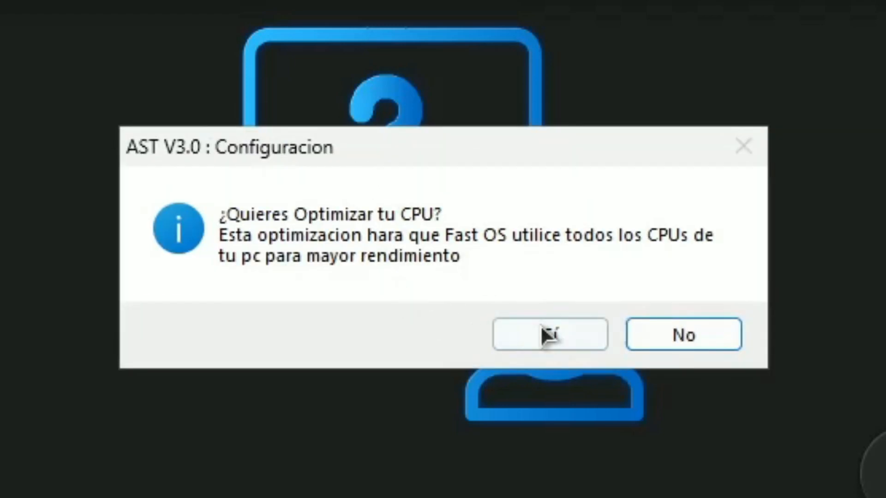
pyautogui.click(548, 334)
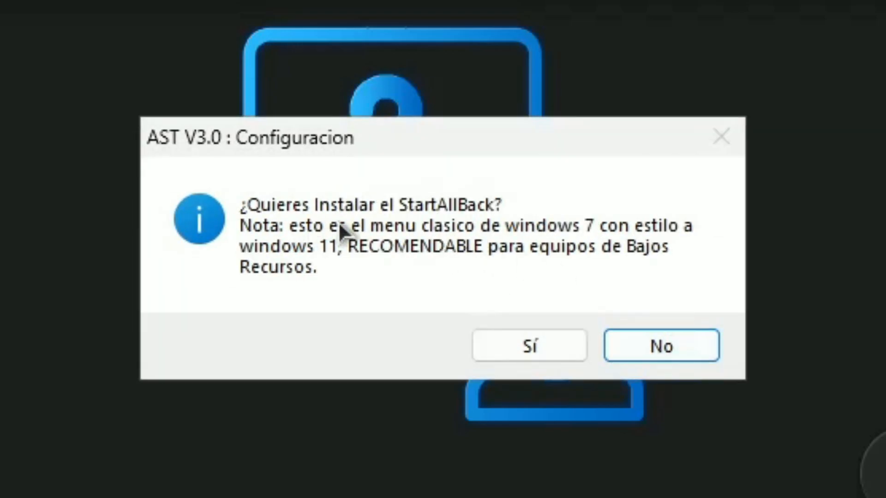
pyautogui.click(528, 345)
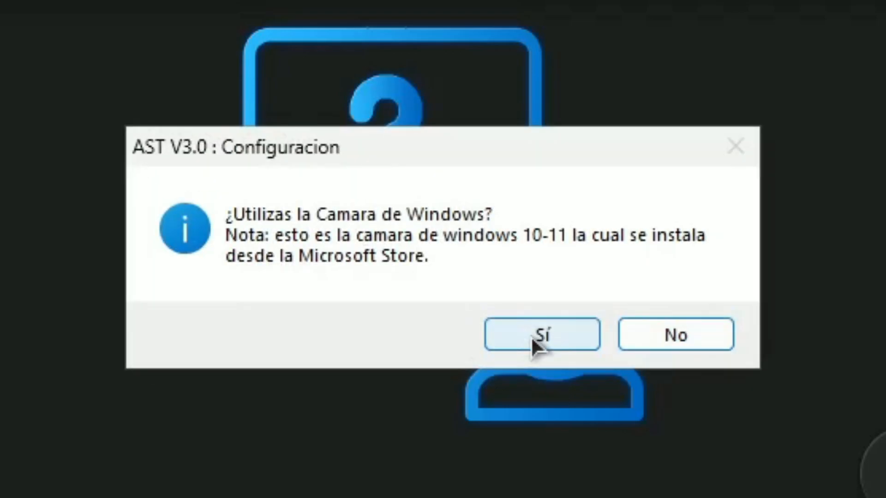
pyautogui.click(540, 333)
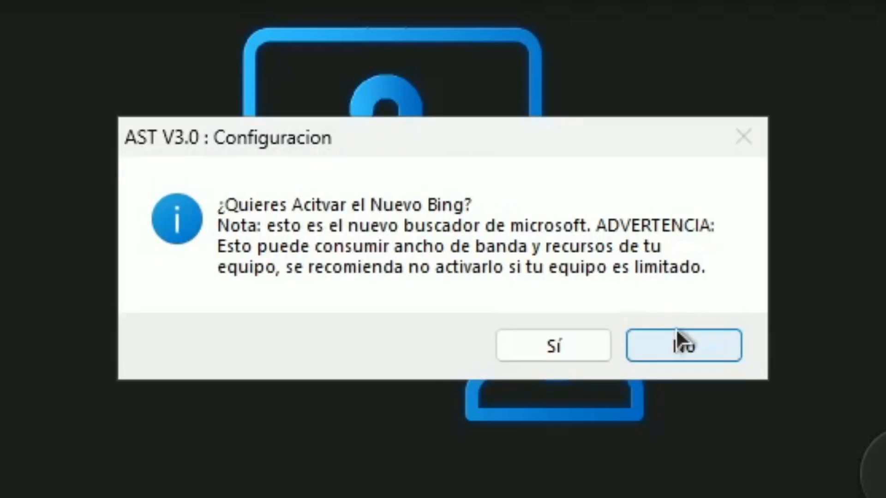
pyautogui.moveTo(420, 226)
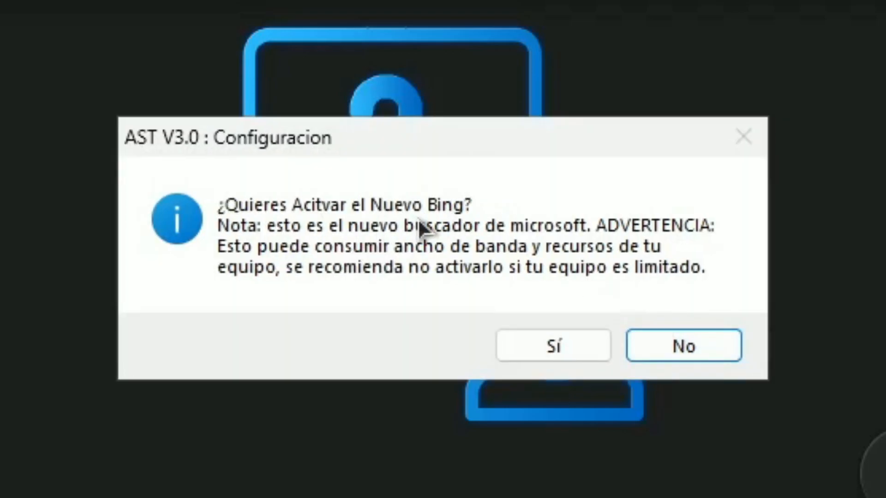
pyautogui.moveTo(553, 345)
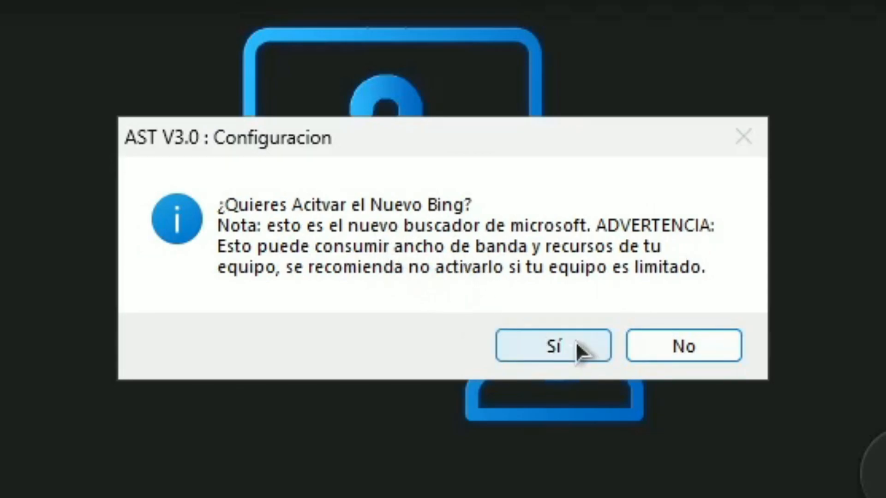
pyautogui.click(552, 345)
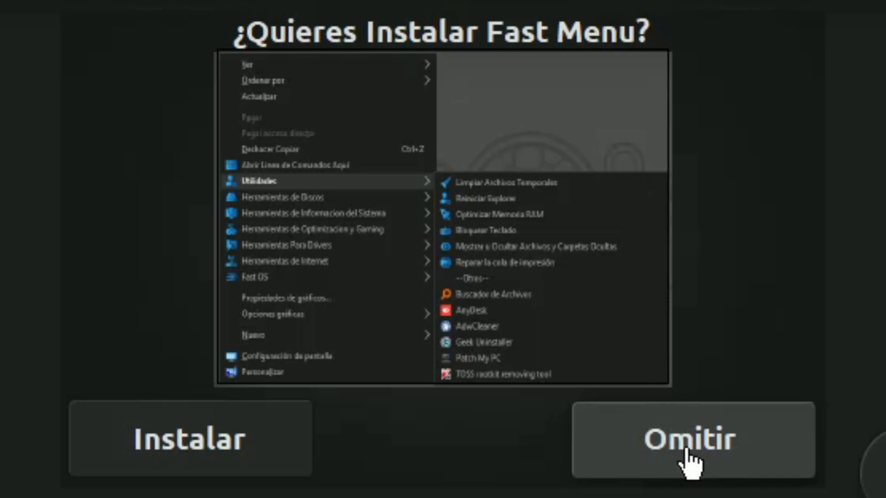
pyautogui.moveTo(202, 447)
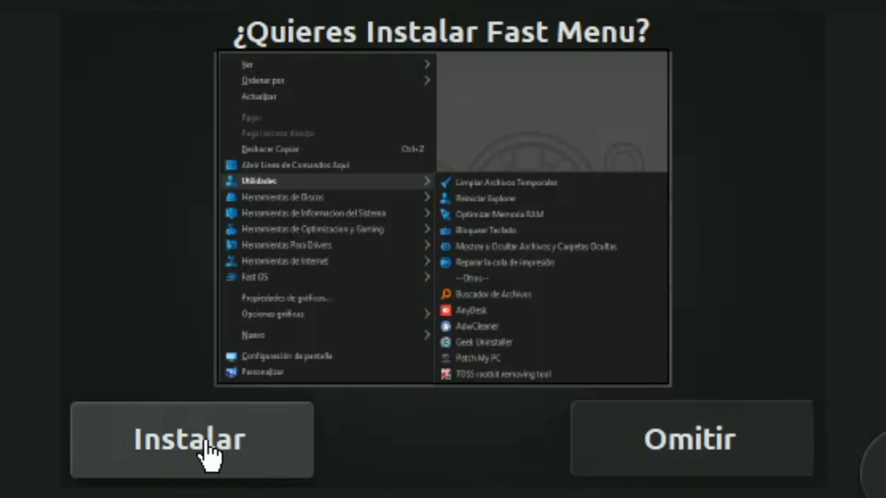
# Step: Agree to install Fast Menu and install its Avanzado version
pyautogui.click(191, 438)
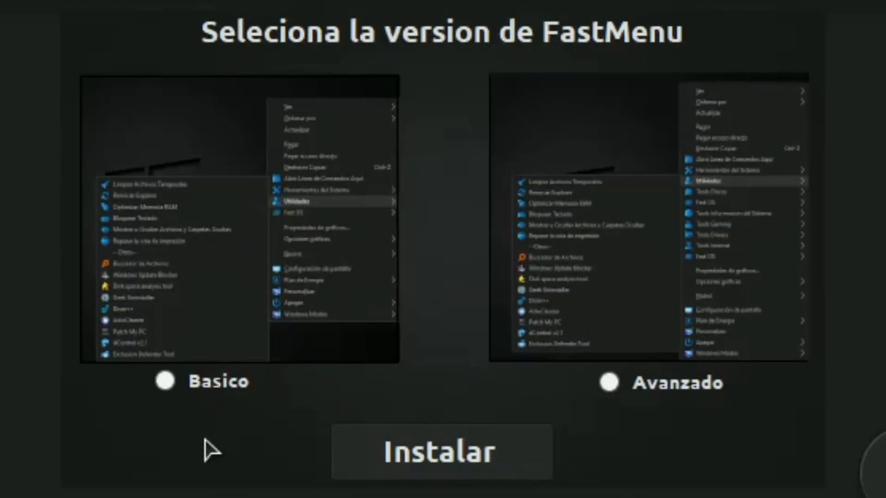
pyautogui.click(165, 381)
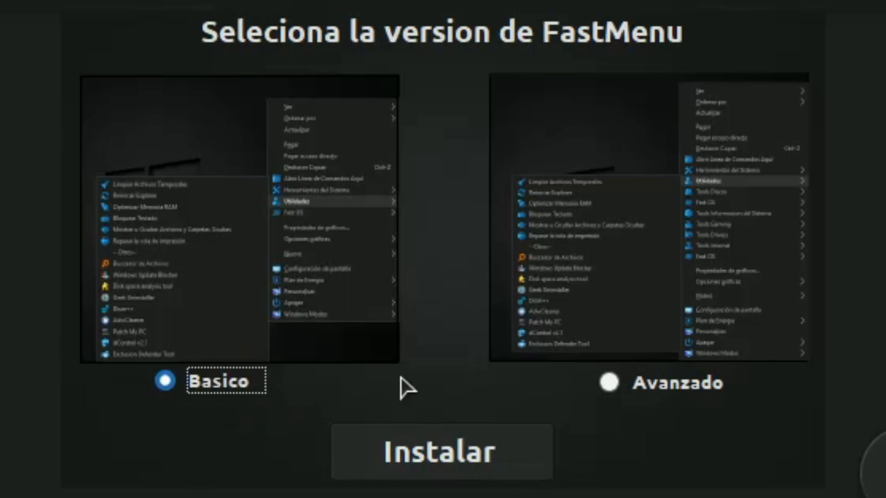
pyautogui.click(609, 382)
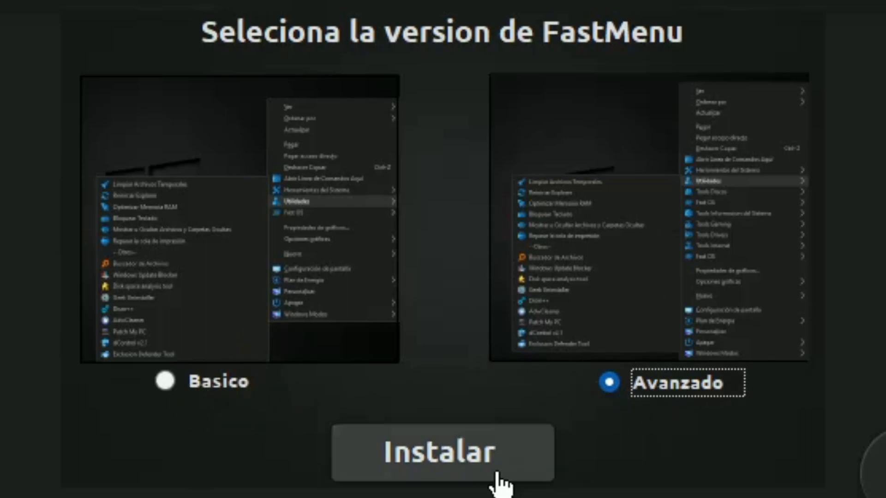
pyautogui.click(441, 451)
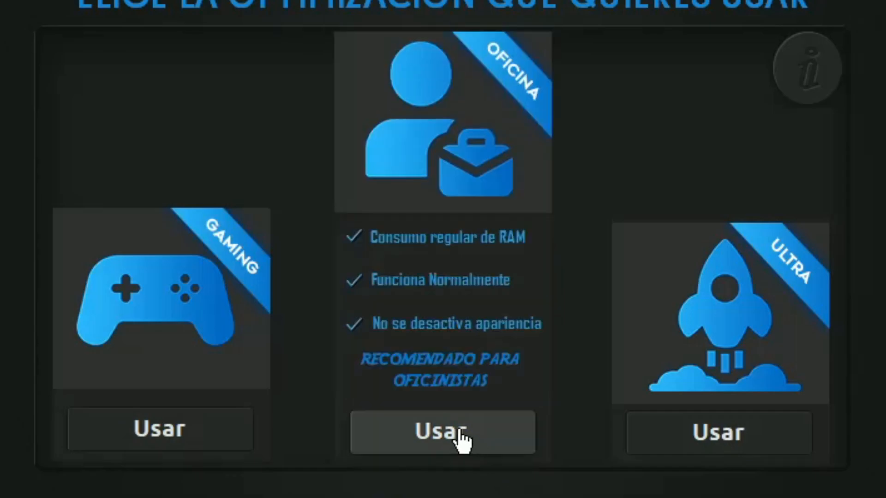
# Step: Use the Gaming profile, run Optimizar to completion and exit with Finalizar
pyautogui.click(442, 432)
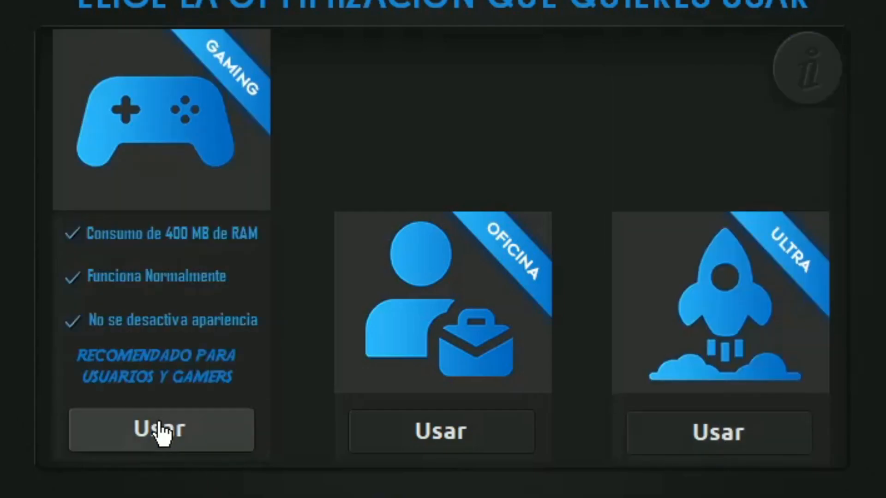
pyautogui.click(161, 431)
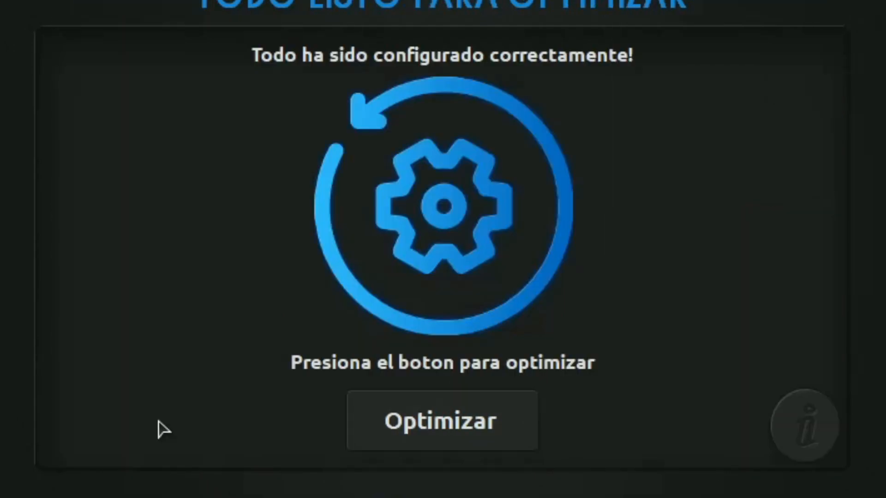
pyautogui.click(441, 420)
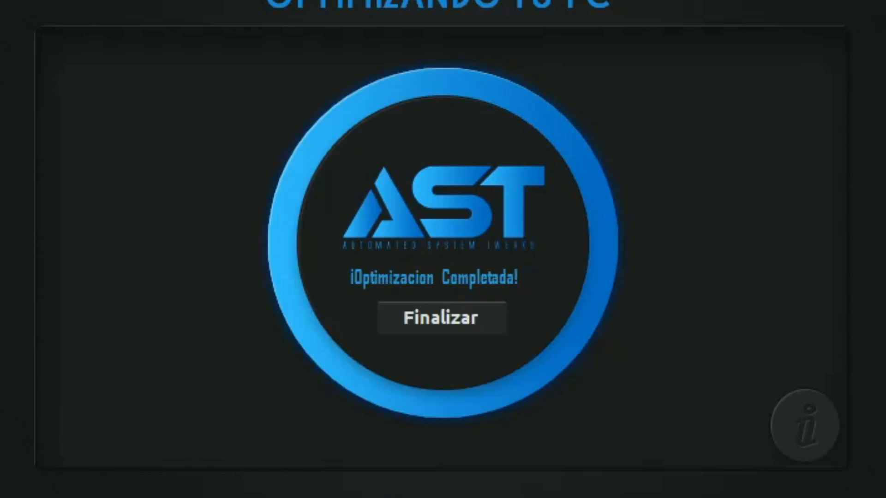
pyautogui.moveTo(499, 397)
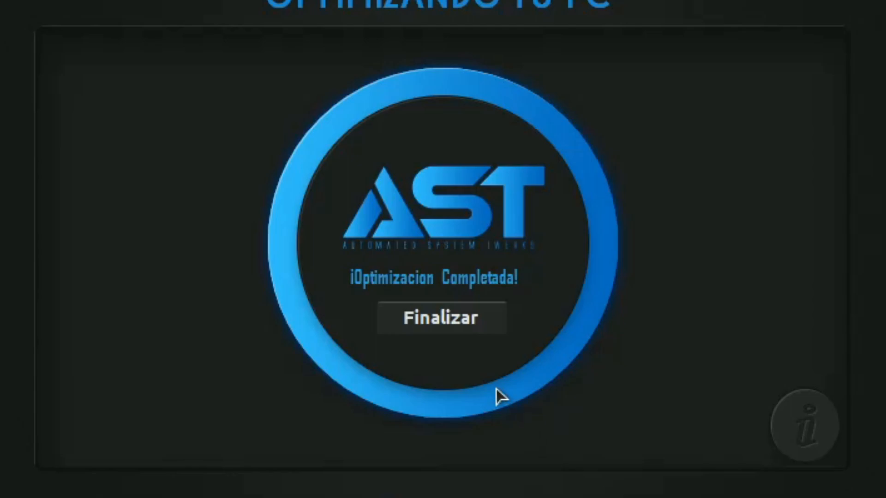
pyautogui.click(441, 317)
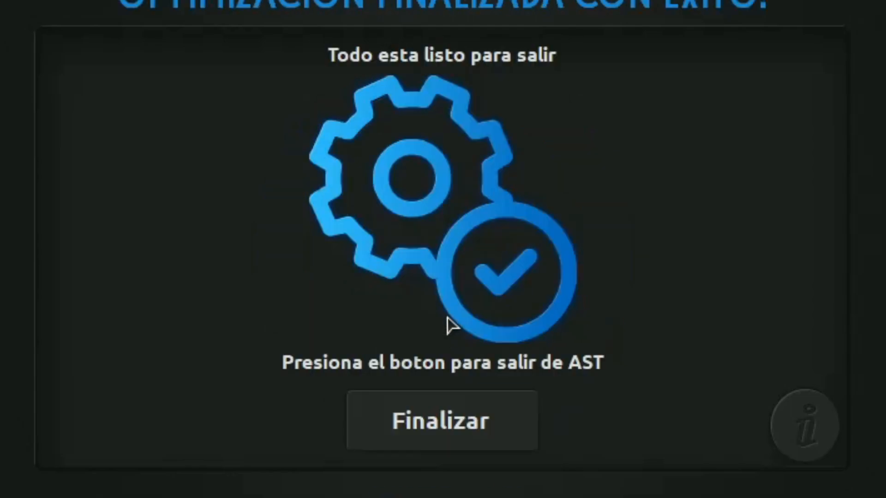
pyautogui.click(441, 421)
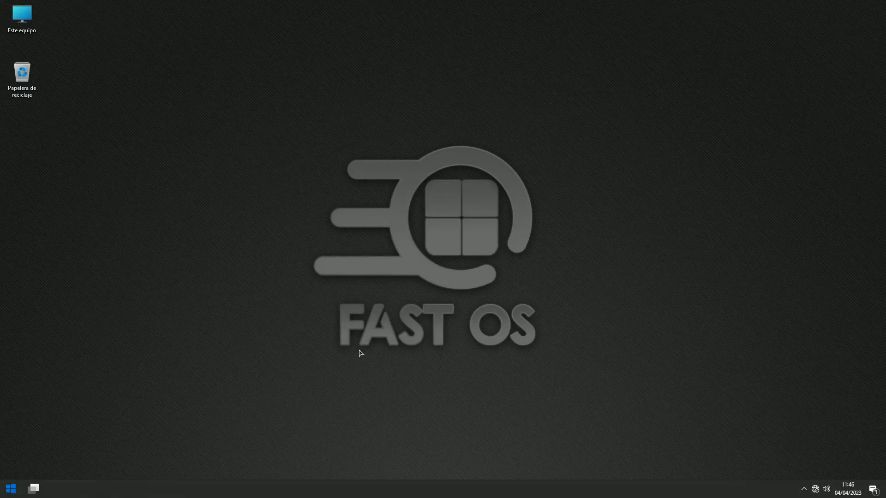
pyautogui.moveTo(11, 489)
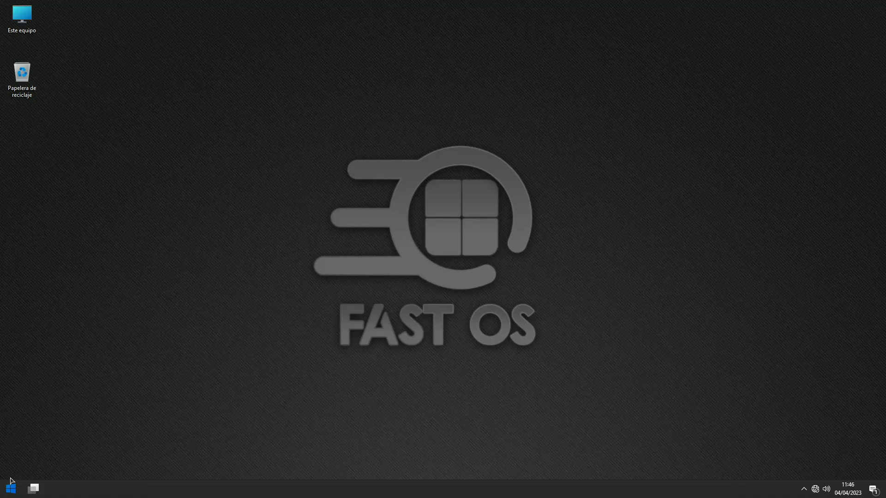
# Step: Check the Windows version from the start menu, then bring up Task Manager
pyautogui.click(11, 488)
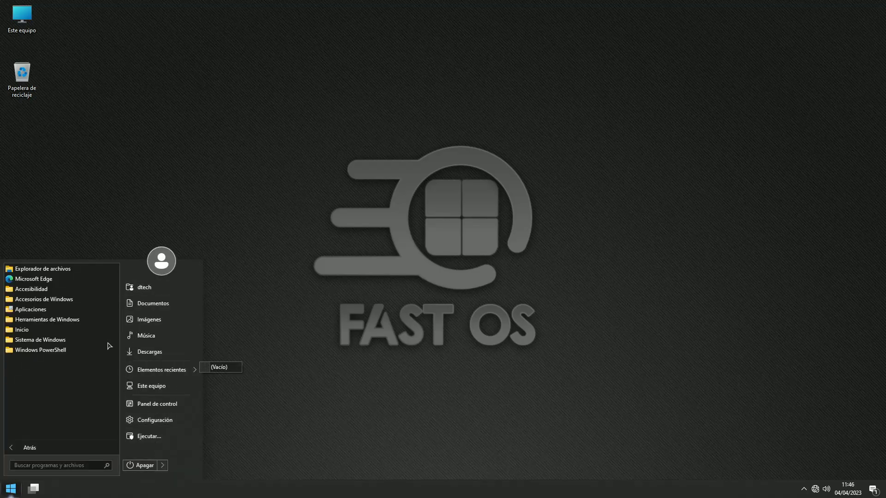
pyautogui.moveTo(335, 420)
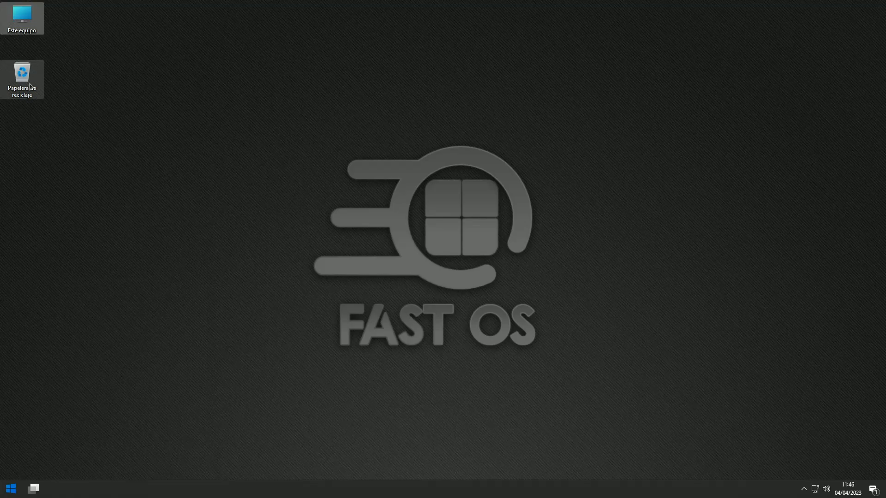
pyautogui.moveTo(209, 201)
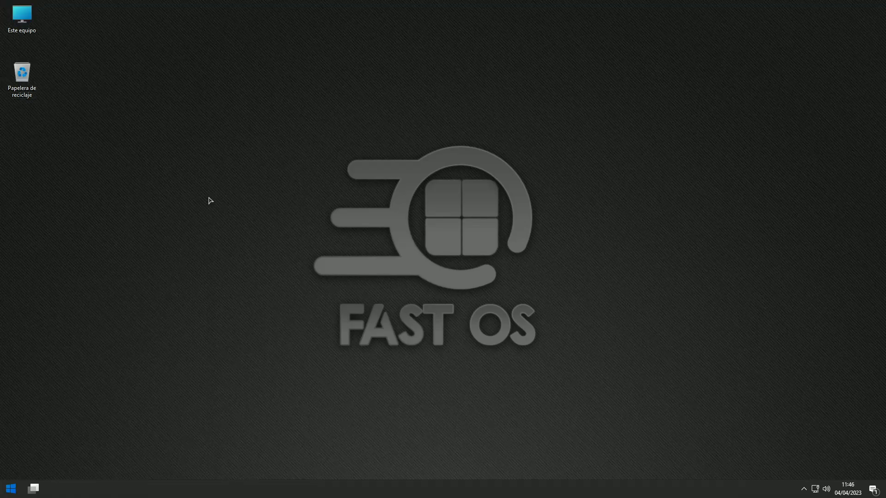
pyautogui.click(10, 489)
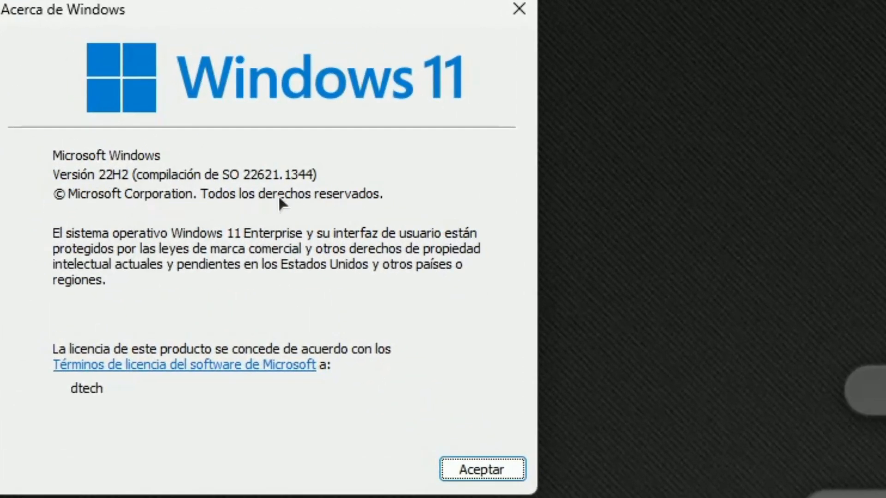
pyautogui.moveTo(231, 194)
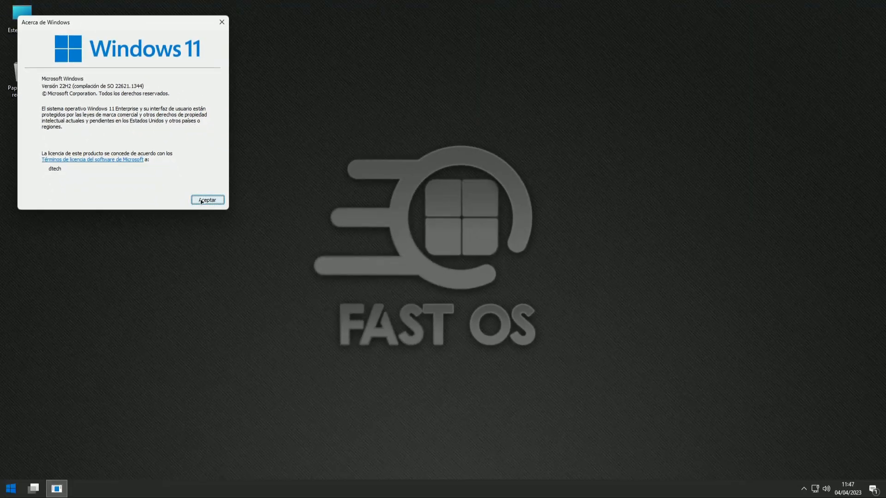
pyautogui.click(207, 199)
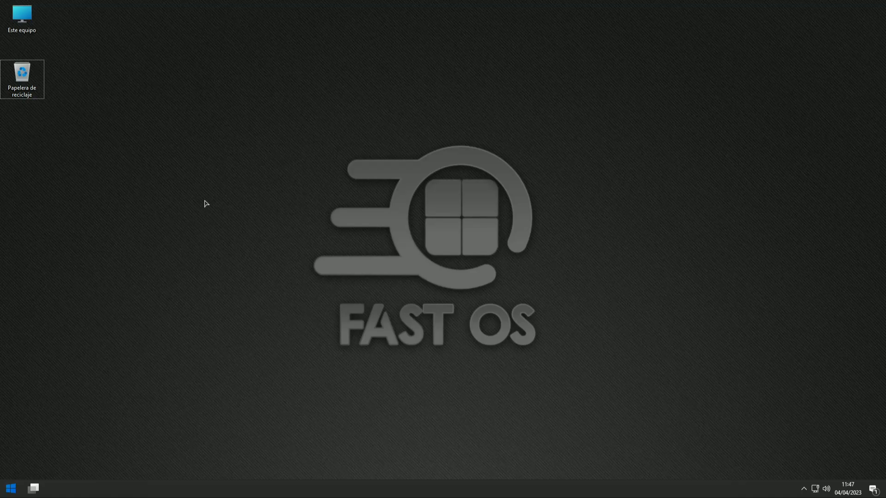
pyautogui.click(55, 489)
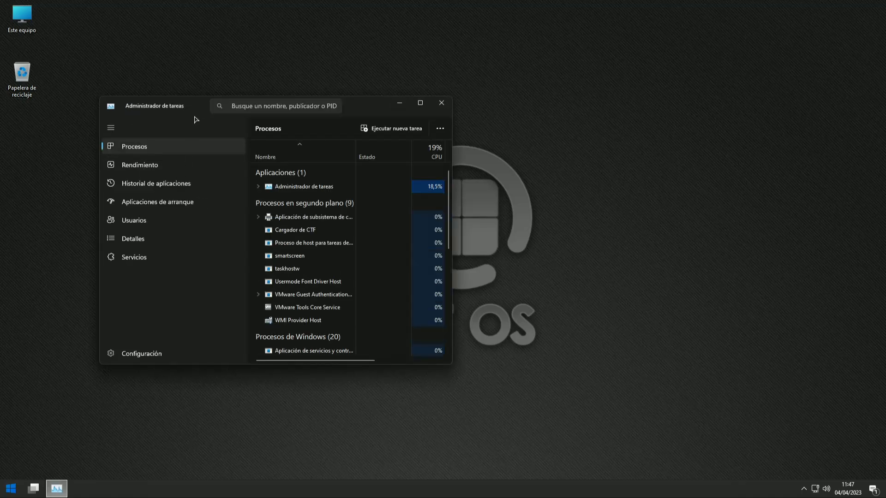
pyautogui.click(421, 102)
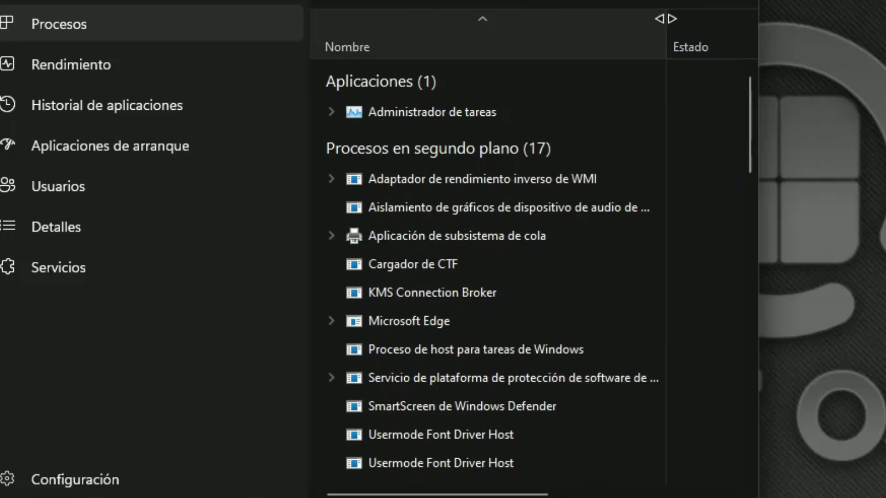
pyautogui.moveTo(426, 162)
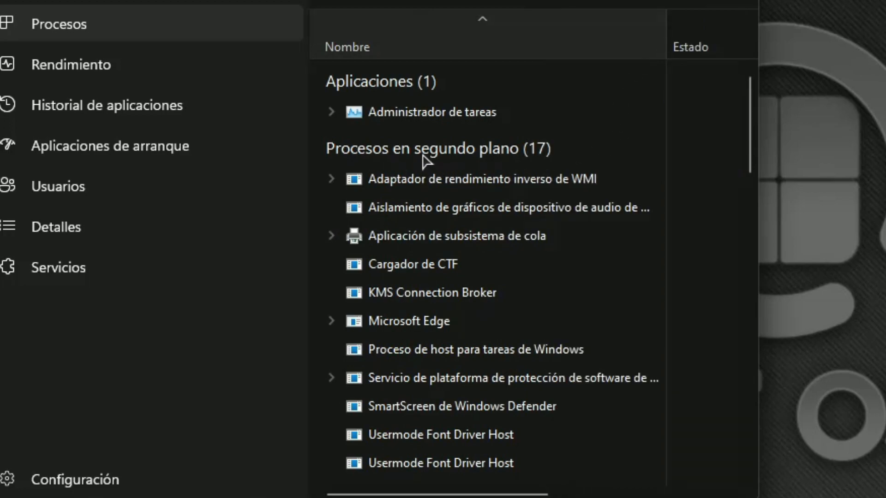
pyautogui.moveTo(551, 164)
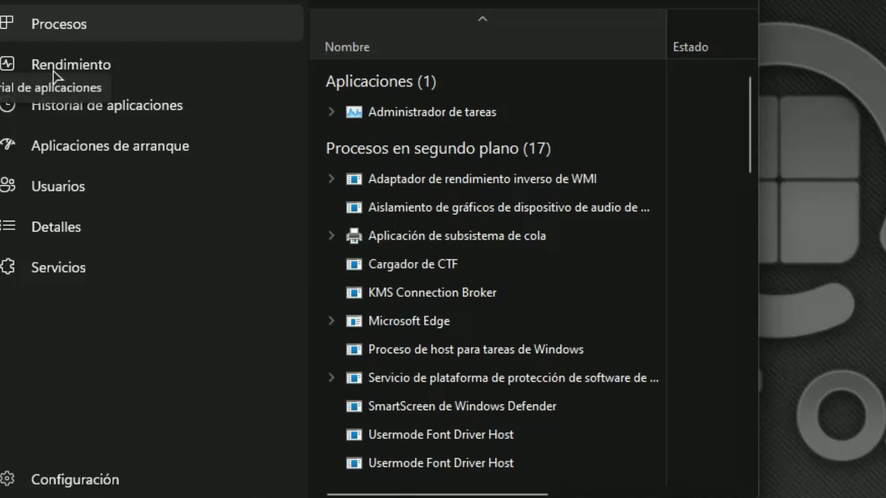
# Step: Show the Rendimiento graphs and the Memoria details (about 1.1 of 4 GB used)
pyautogui.click(71, 64)
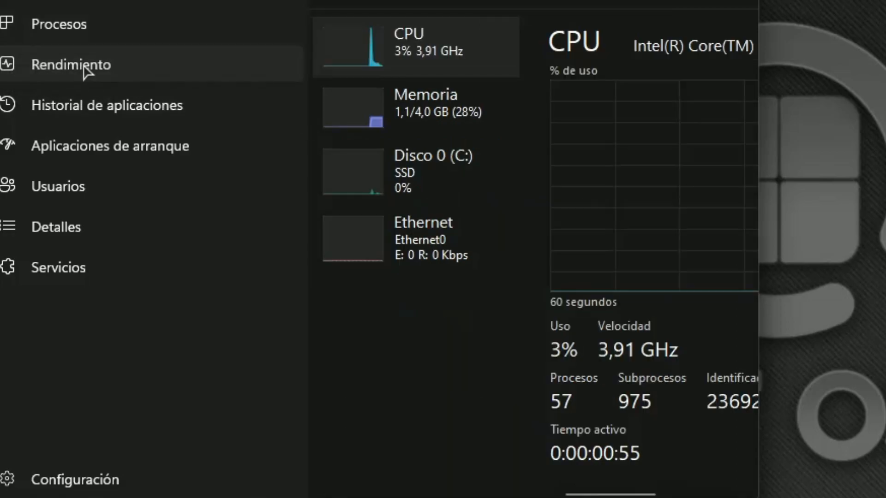
pyautogui.moveTo(575, 146)
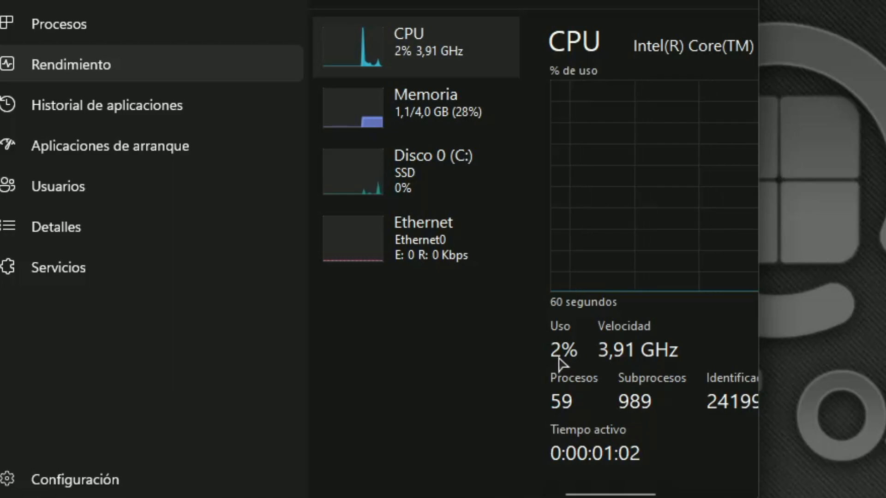
pyautogui.click(424, 107)
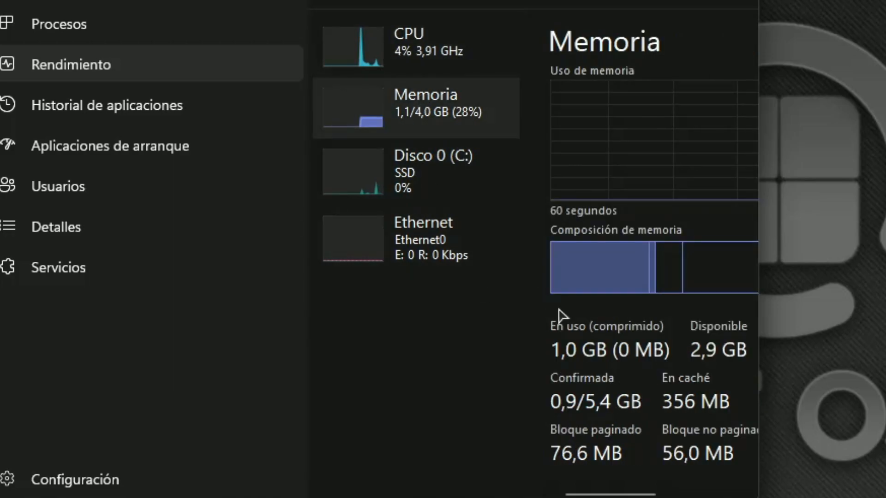
pyautogui.moveTo(583, 365)
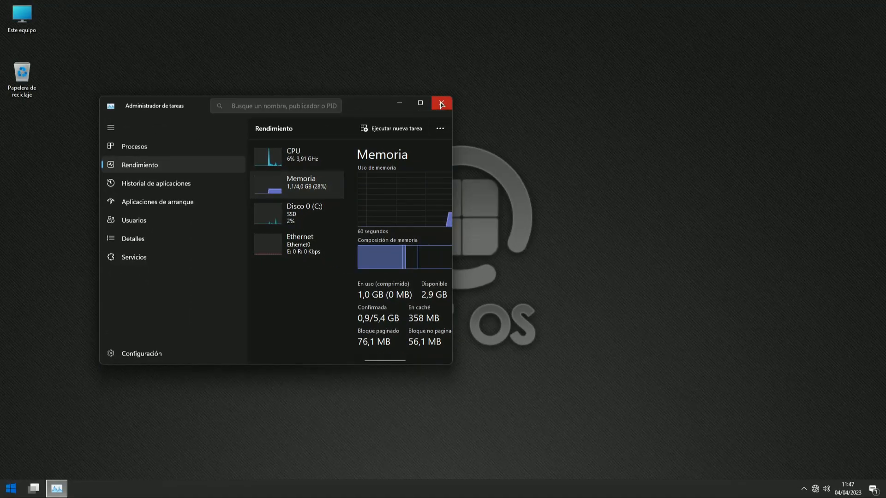
# Step: Close Task Manager, view Disco local (C:) properties under Este equipo, then close Explorer
pyautogui.click(441, 104)
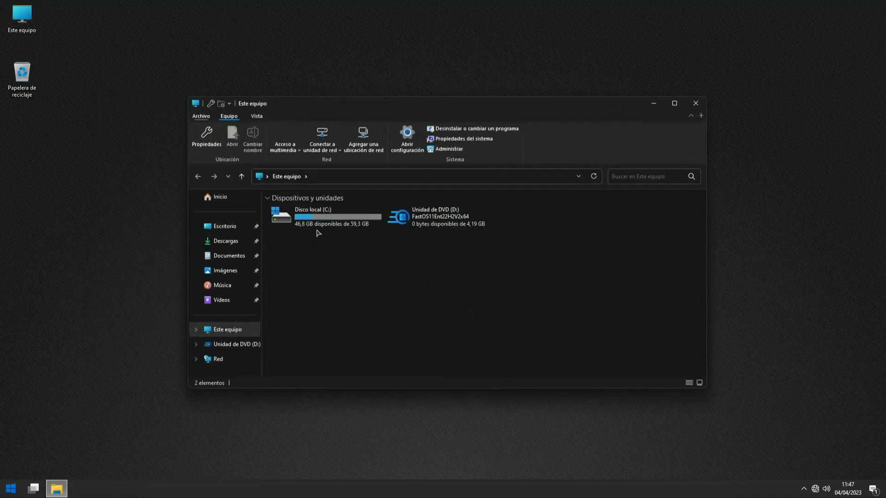
pyautogui.rightClick(322, 216)
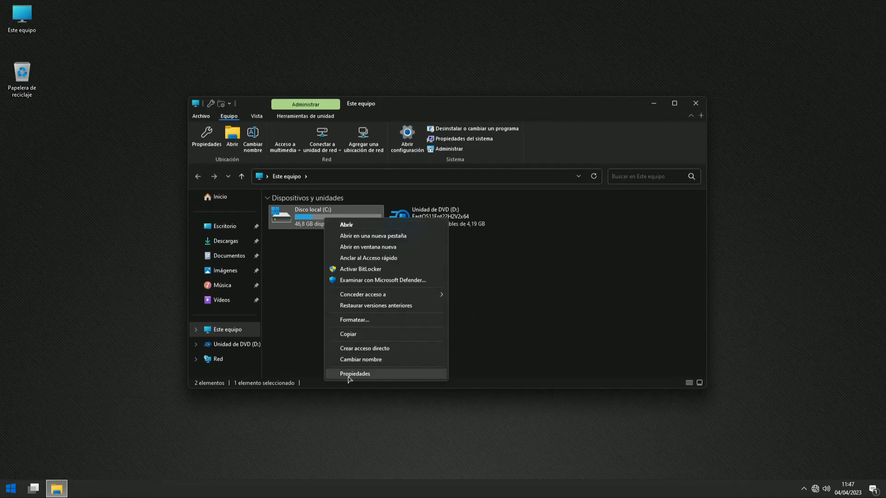
pyautogui.click(354, 374)
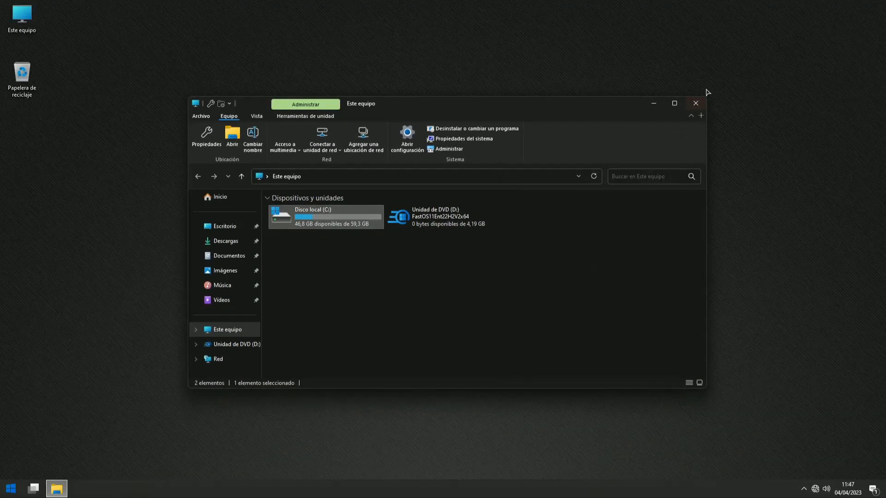
pyautogui.moveTo(695, 103)
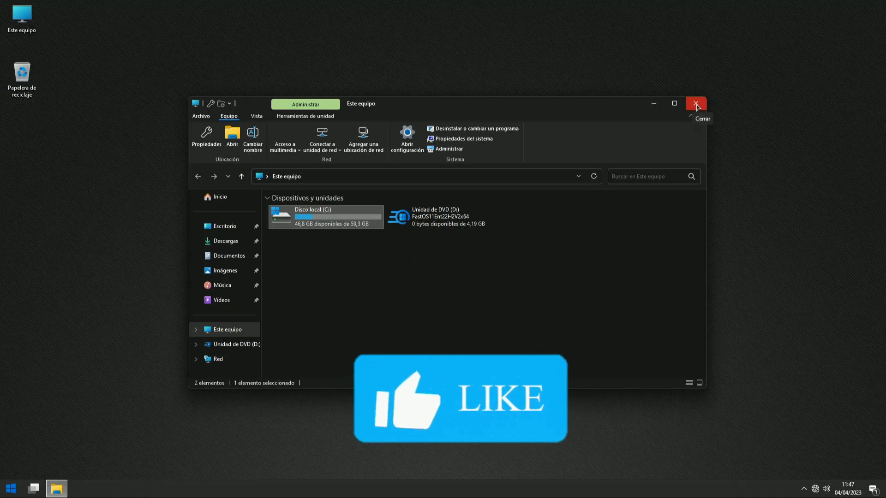
pyautogui.click(696, 103)
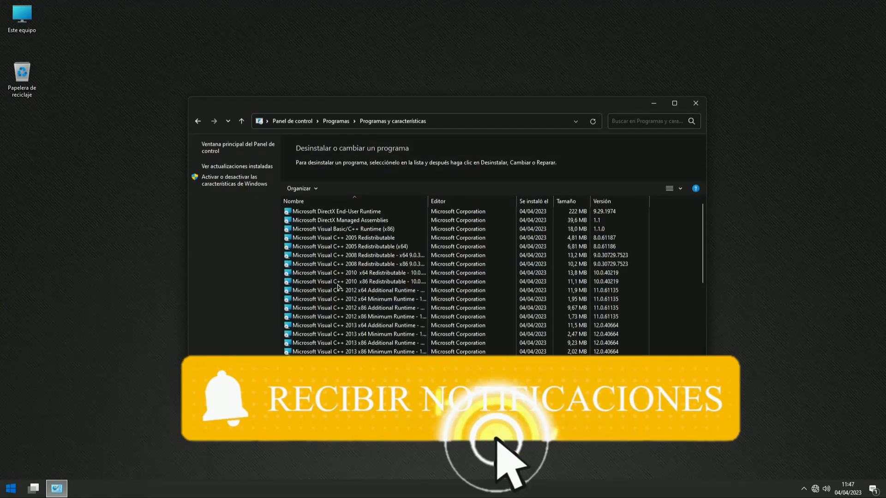
# Step: Scroll Programas y características to the end and select the StartAllBack entry
pyautogui.click(674, 102)
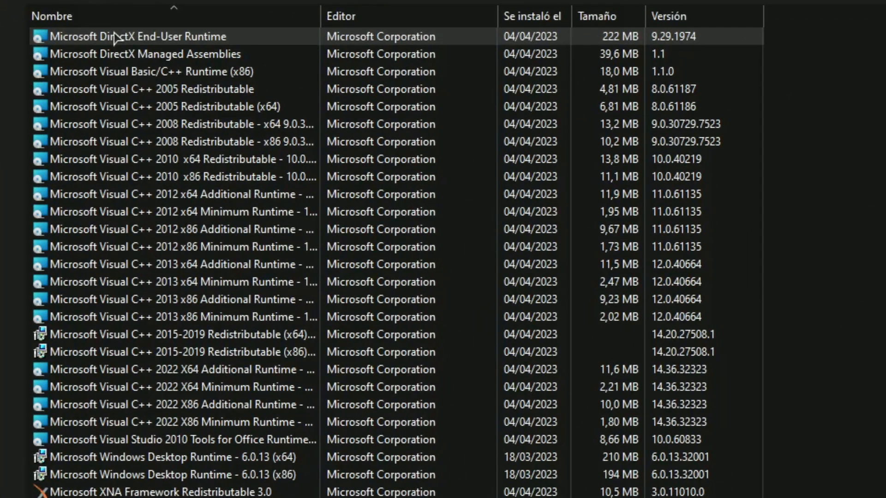
pyautogui.moveTo(127, 39)
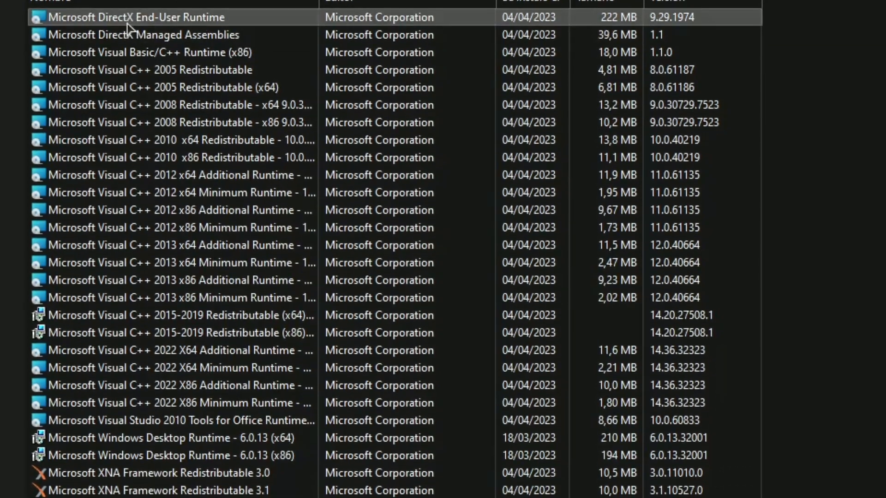
pyautogui.scroll(-3)
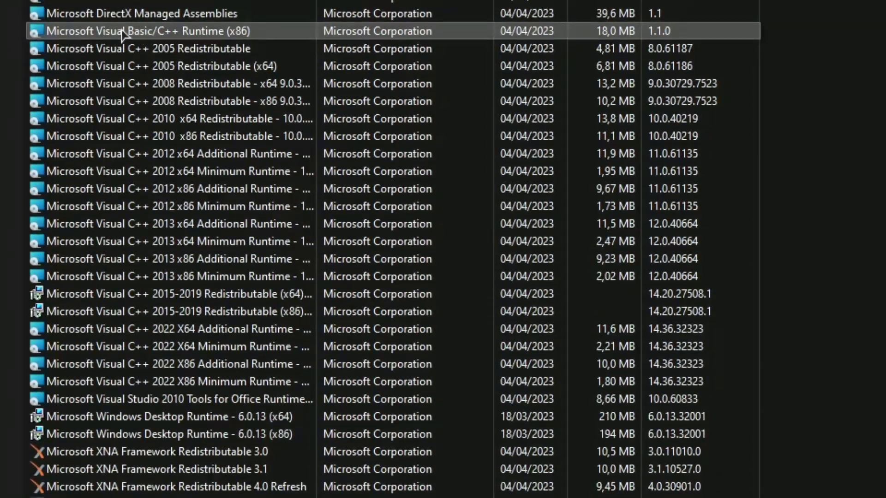
pyautogui.scroll(-3)
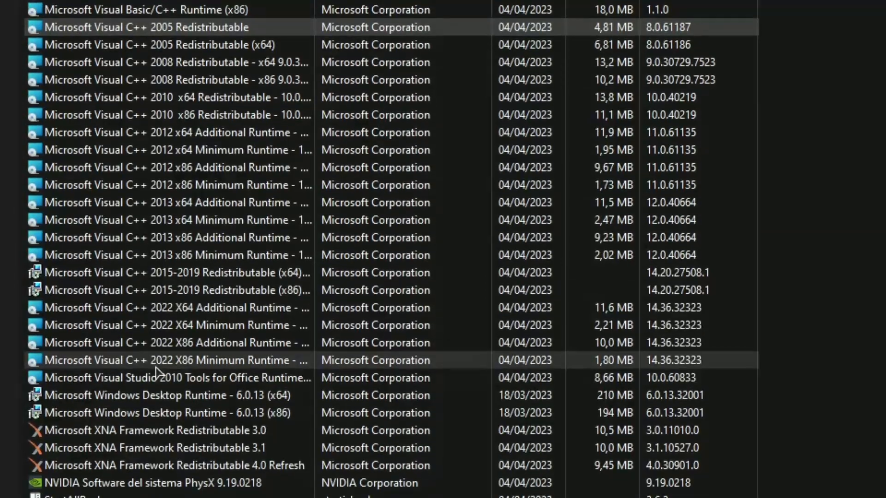
pyautogui.scroll(-3)
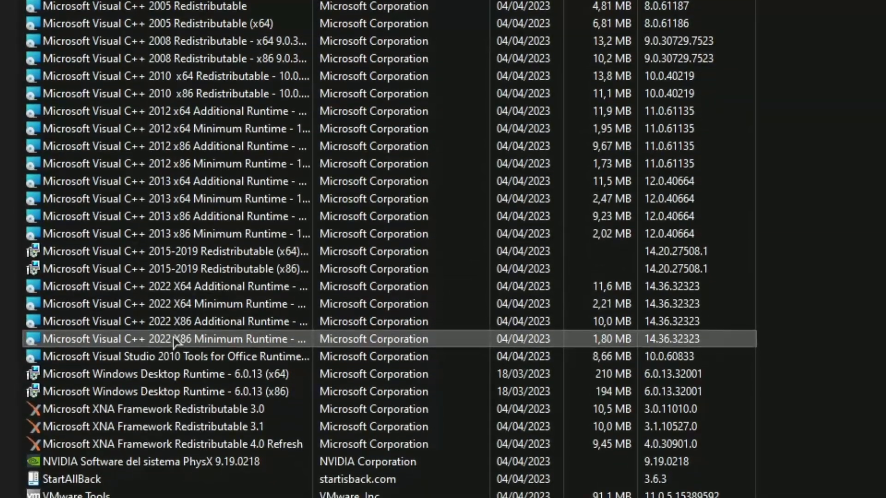
pyautogui.scroll(-3)
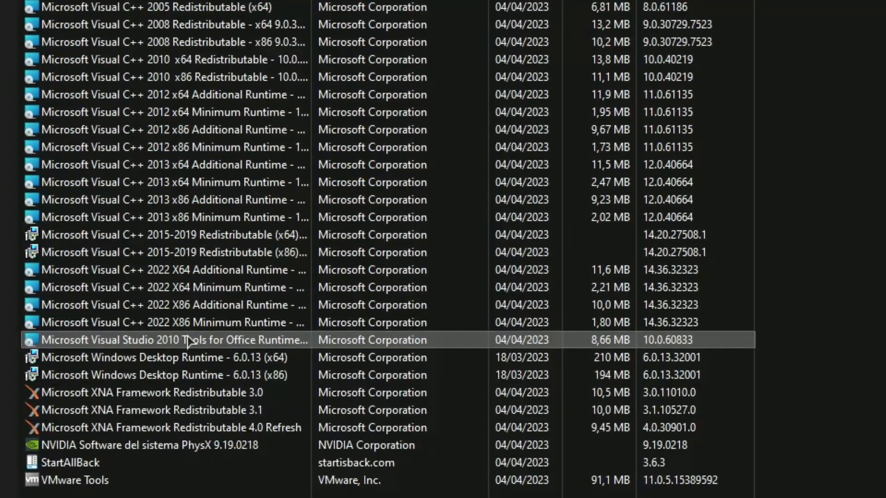
pyautogui.click(170, 357)
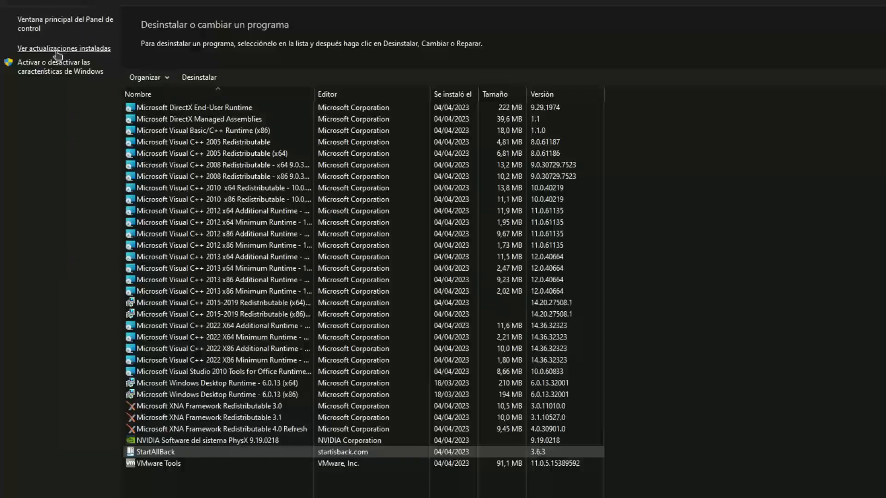
# Step: View the installed updates, then scroll through the Windows features on/off list
pyautogui.click(64, 48)
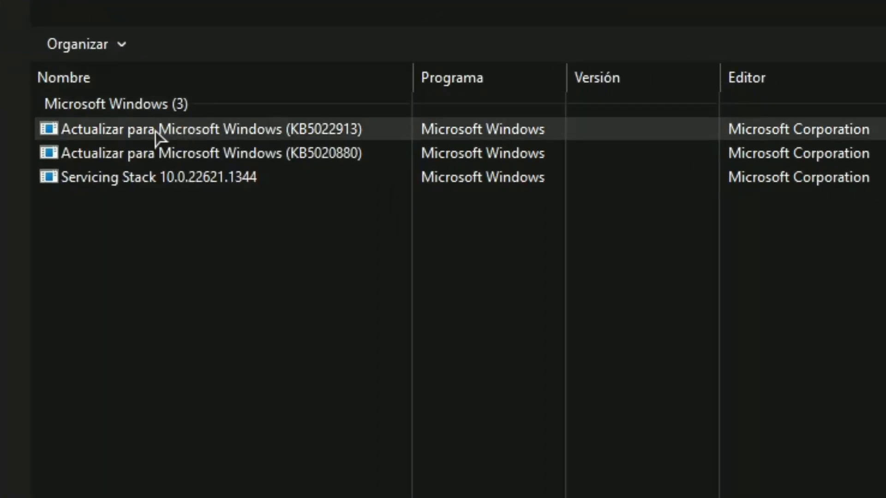
pyautogui.click(170, 177)
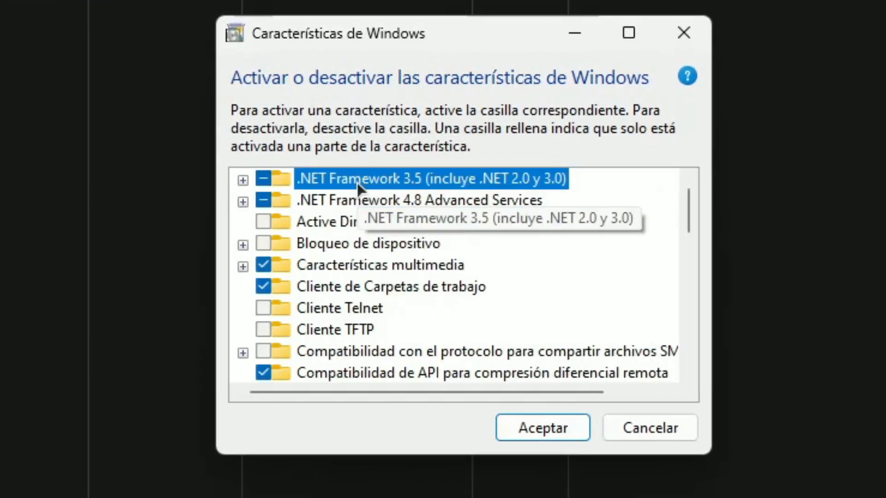
pyautogui.scroll(-3)
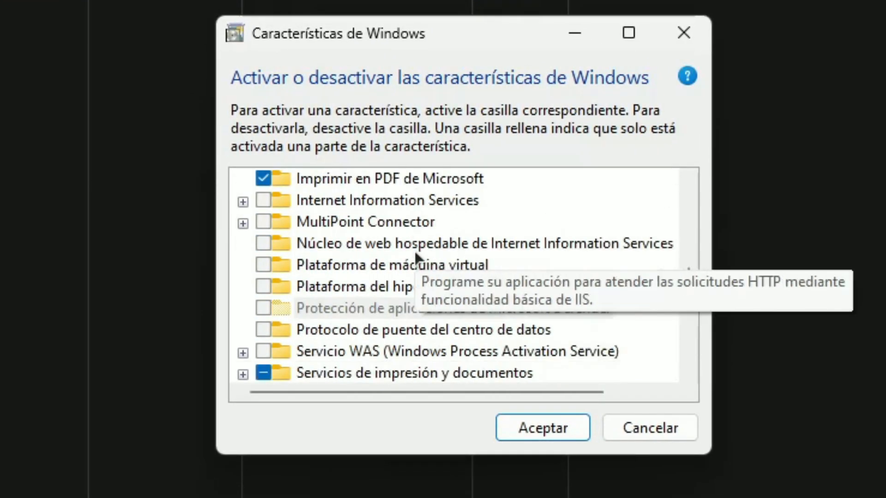
pyautogui.scroll(3)
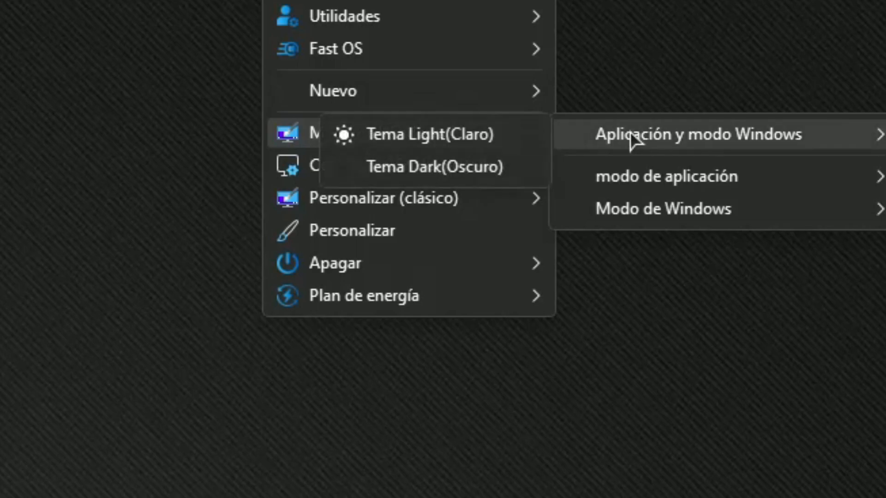
pyautogui.moveTo(638, 176)
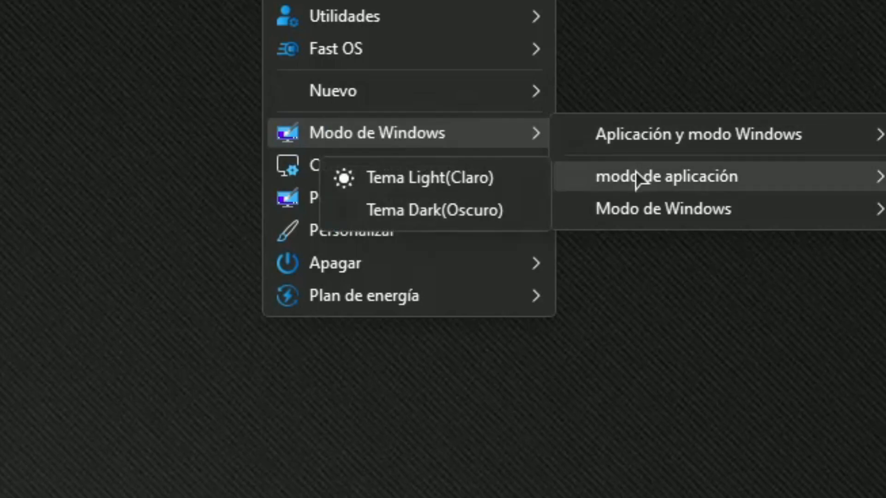
pyautogui.moveTo(637, 223)
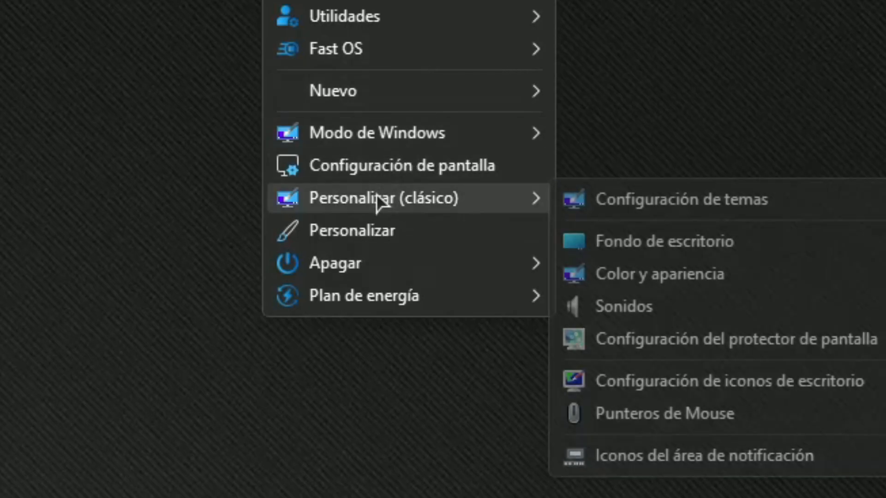
pyautogui.moveTo(379, 220)
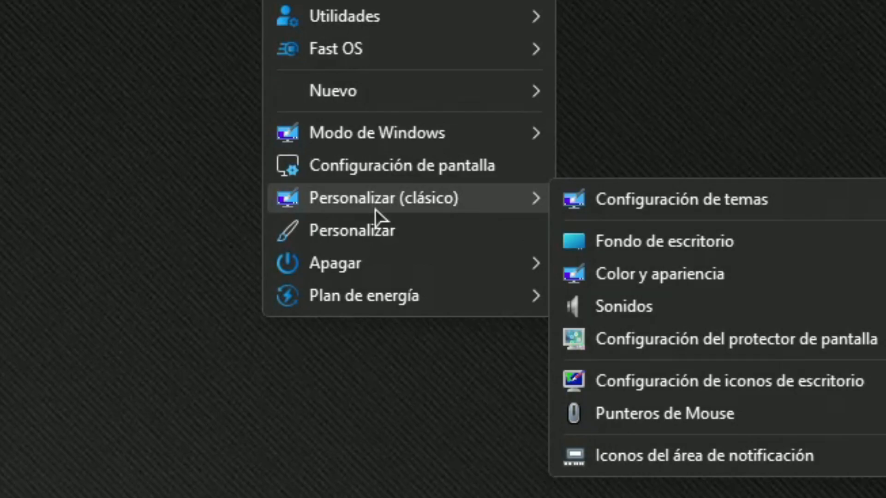
pyautogui.moveTo(333, 263)
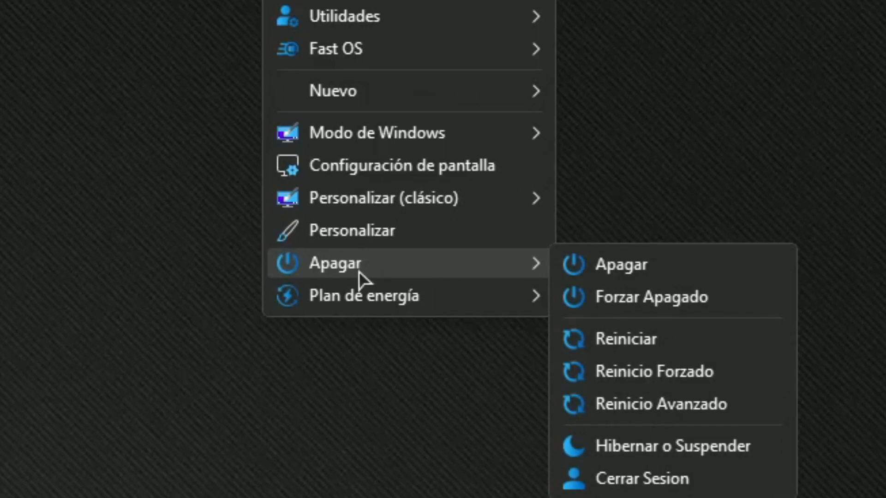
pyautogui.moveTo(365, 295)
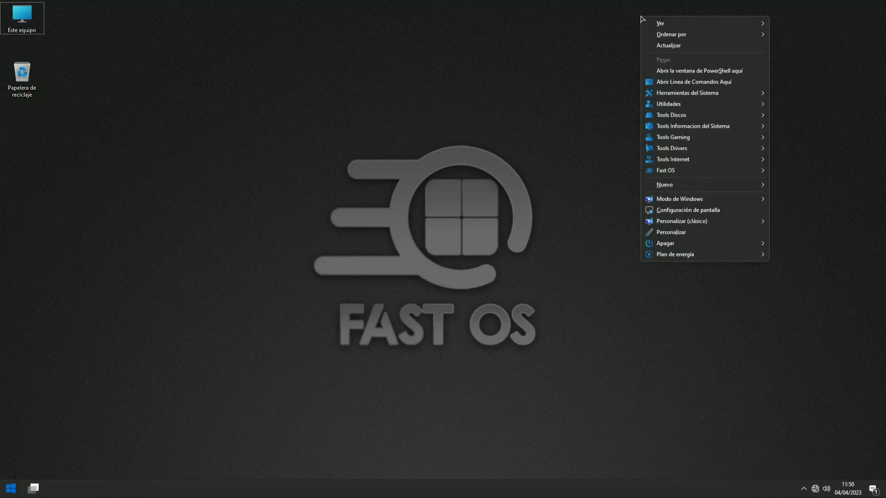
# Step: Browse the desktop right-click menu's theme, personalization, power and Tools submenus
pyautogui.click(686, 92)
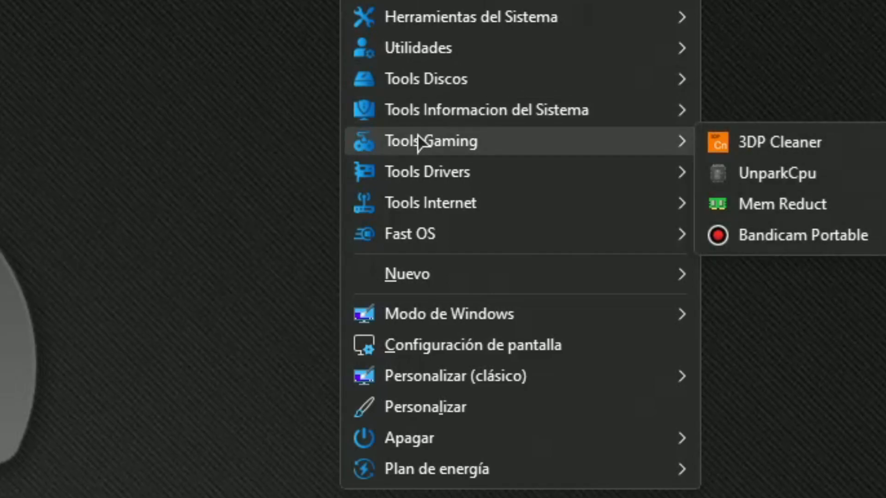
pyautogui.moveTo(426, 172)
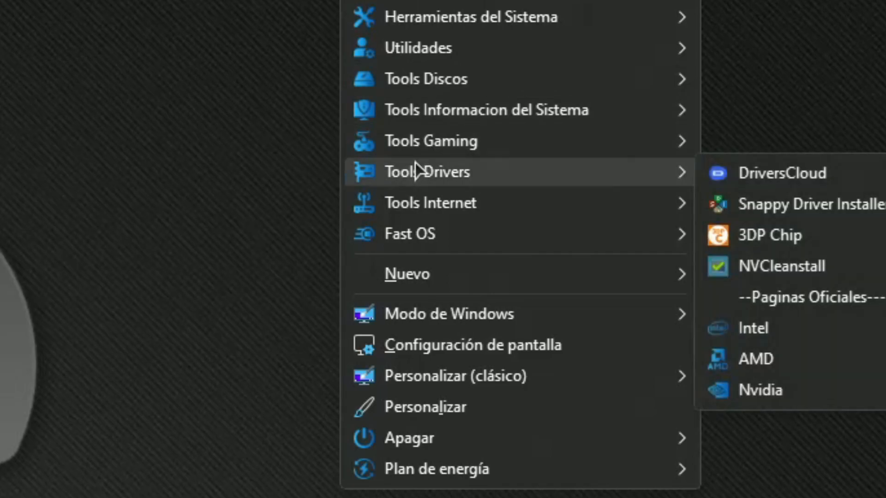
pyautogui.moveTo(429, 203)
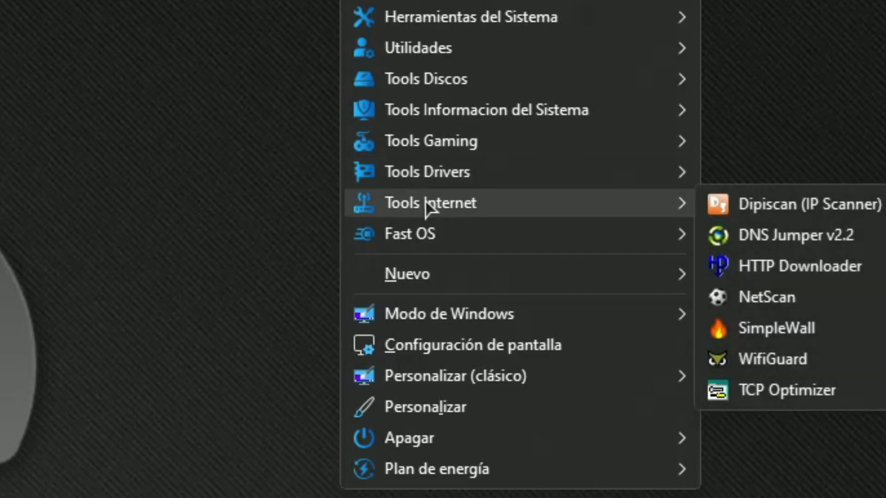